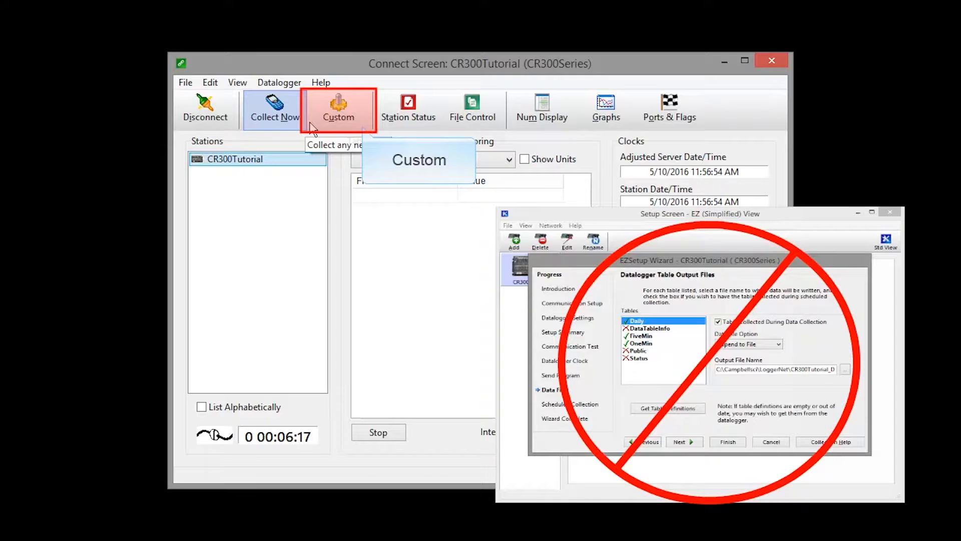
# Bring up the Custom Collection window for the CR300Tutorial station from the Connect Screen
pyautogui.click(339, 102)
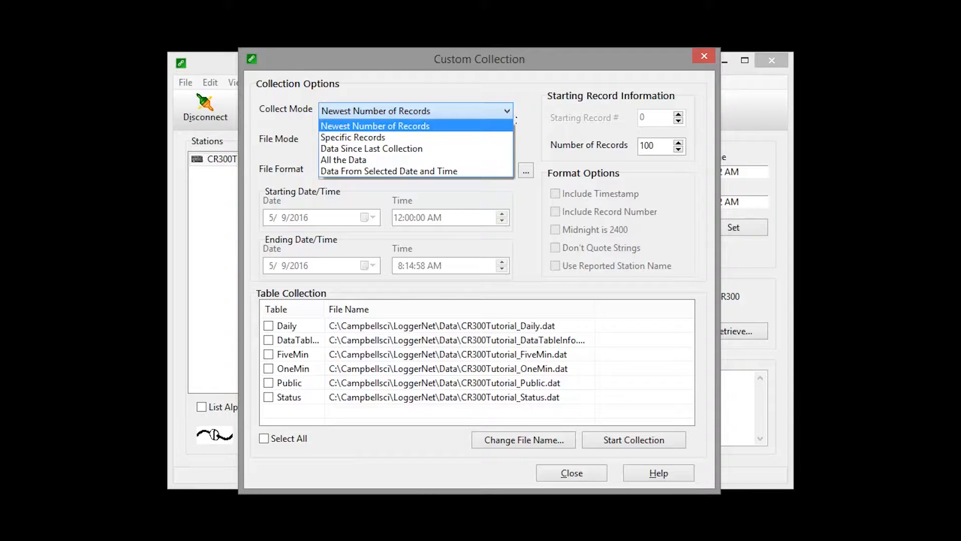
# Collect the newest number of records, appended to file, in TOA5 format with record numbers included
pyautogui.click(374, 126)
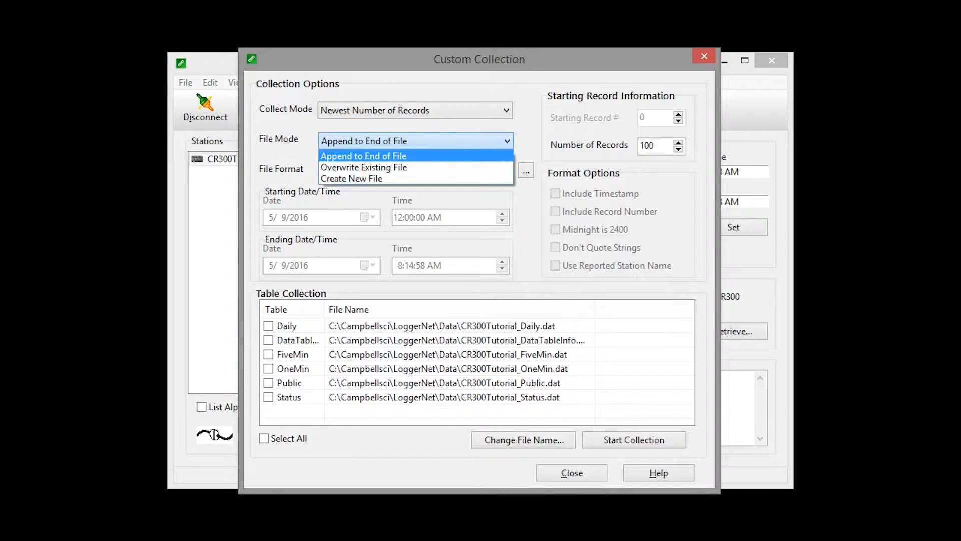
pyautogui.click(363, 155)
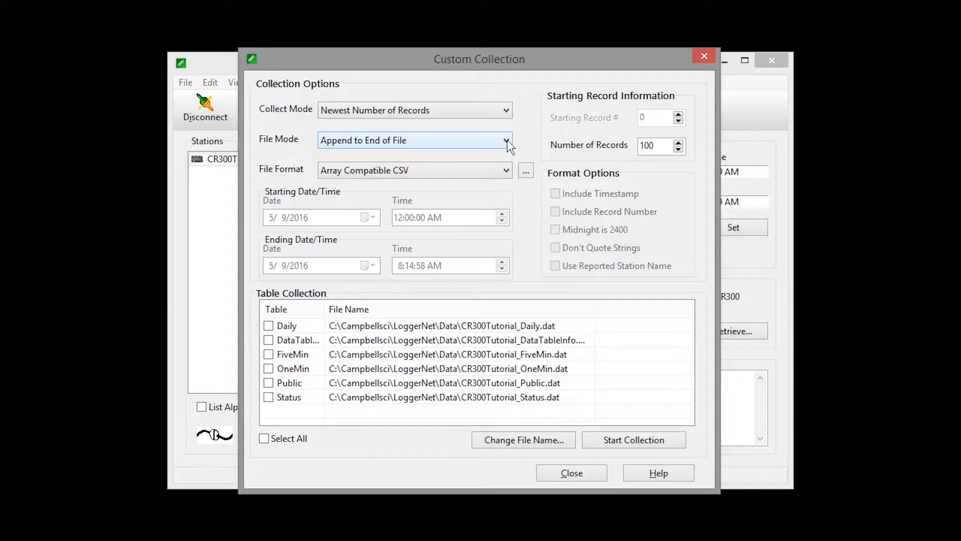
pyautogui.click(504, 171)
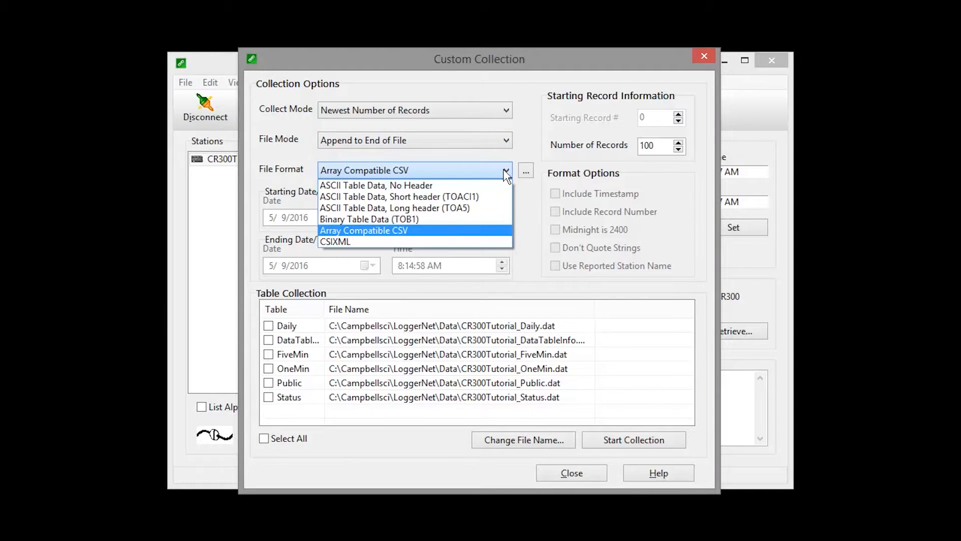
pyautogui.click(419, 208)
pyautogui.write('0')
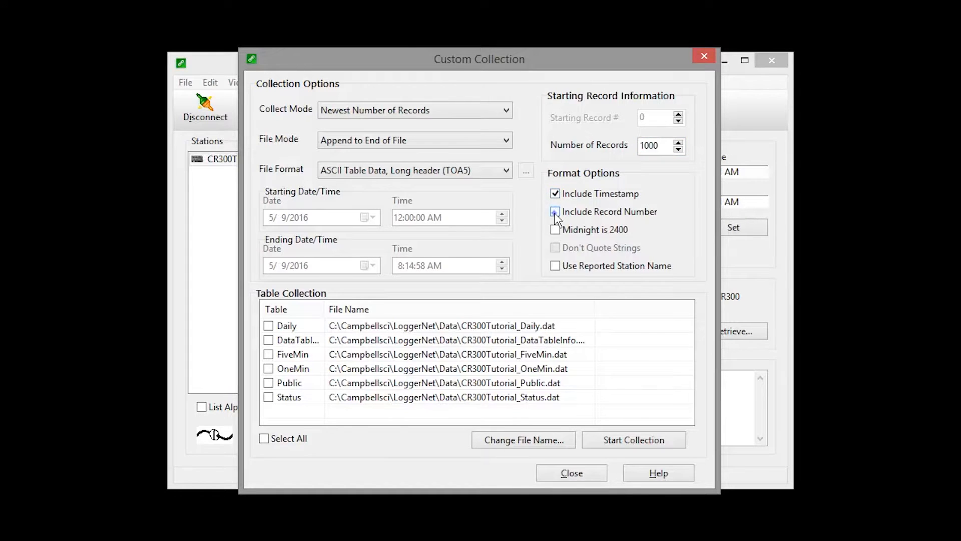
pyautogui.click(555, 212)
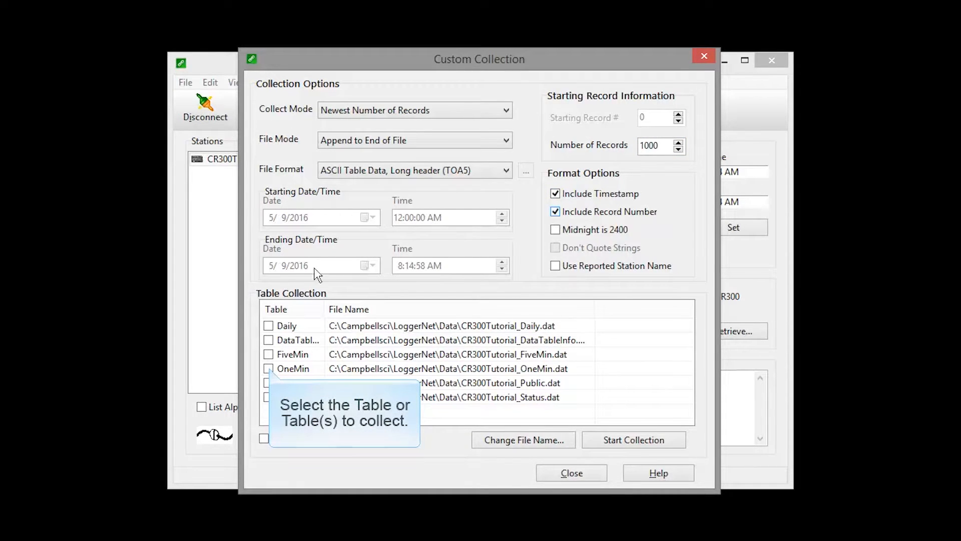
# Collect the OneMin table, acknowledge the 1,000-record result, and bring up help on collection options
pyautogui.click(268, 369)
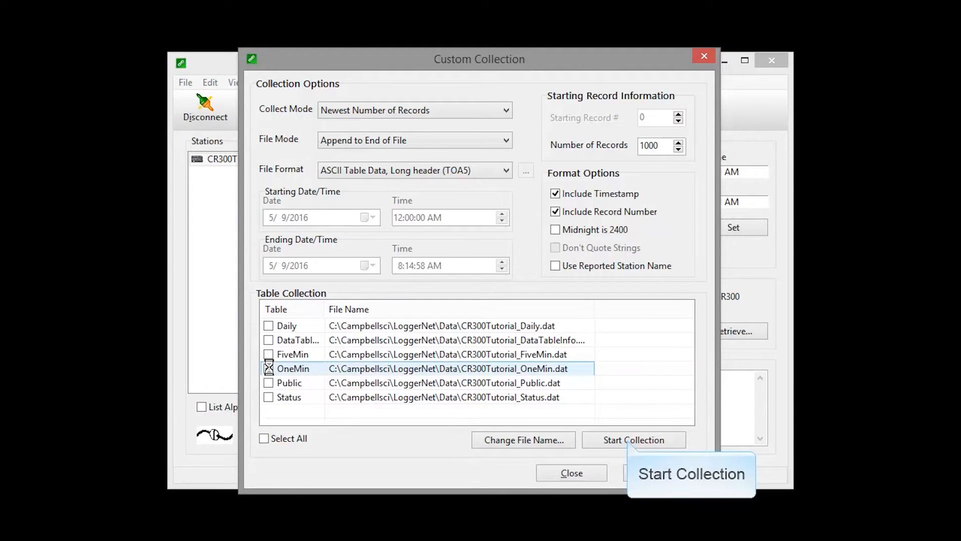
pyautogui.click(632, 439)
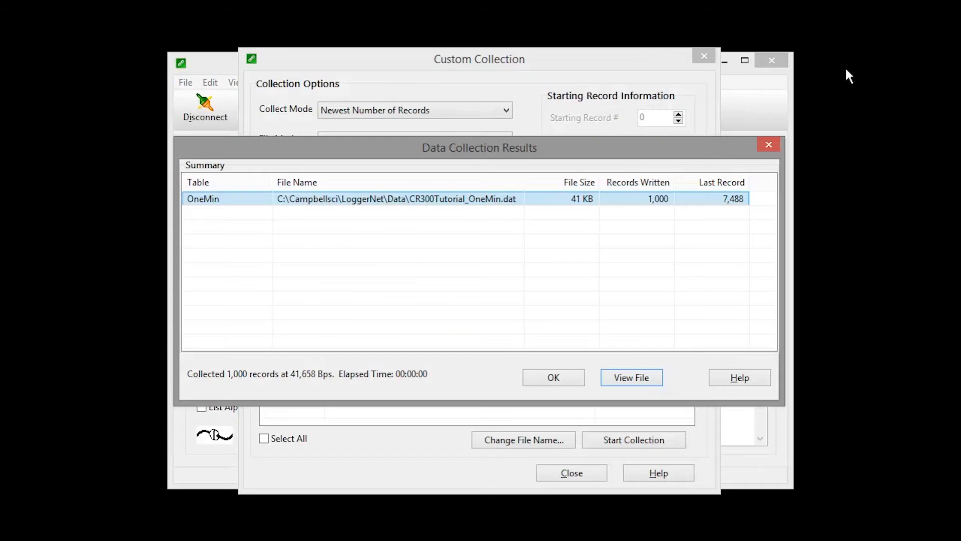
pyautogui.click(553, 377)
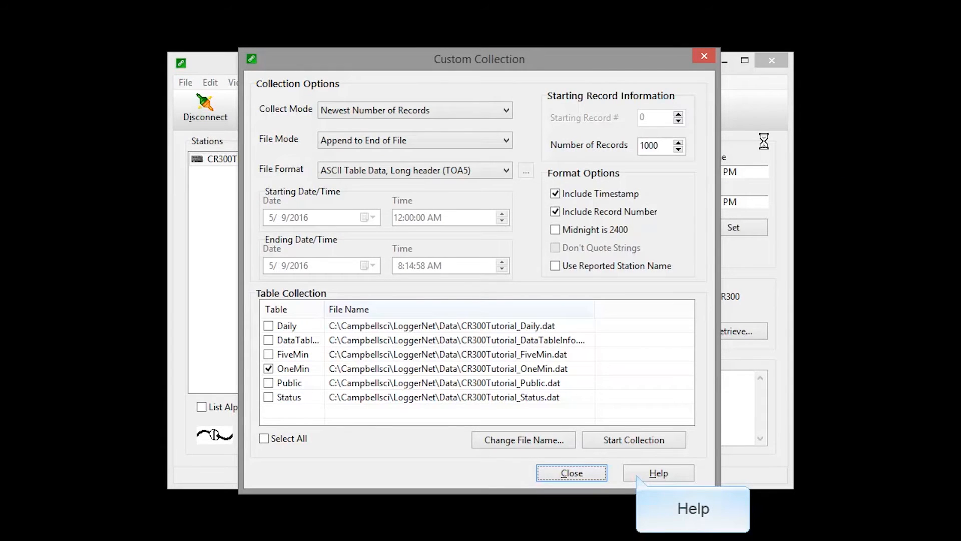
pyautogui.click(659, 473)
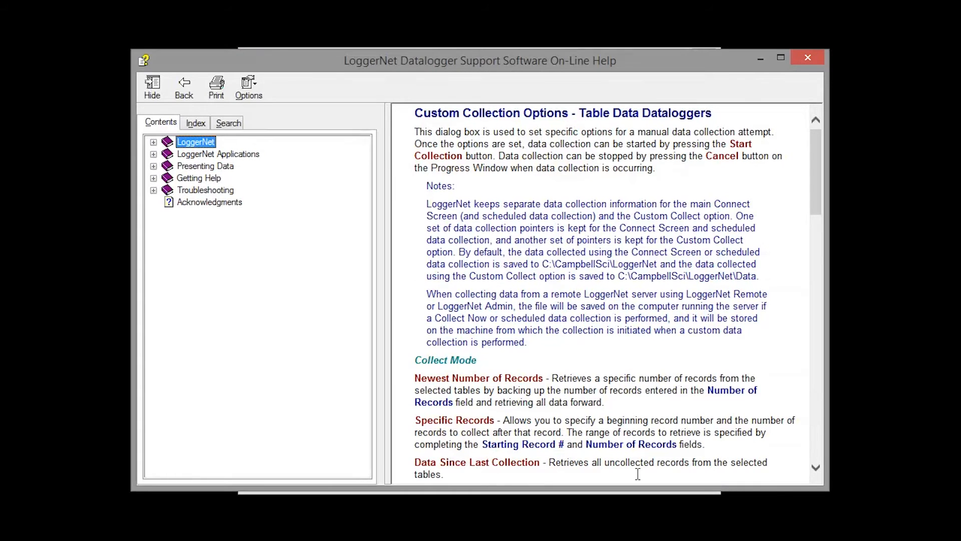